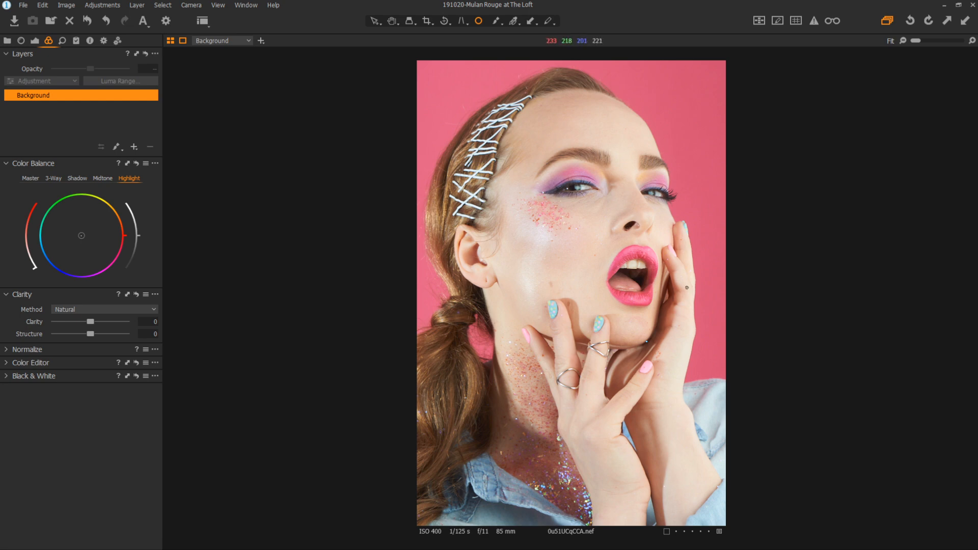
mouse_move(688, 253)
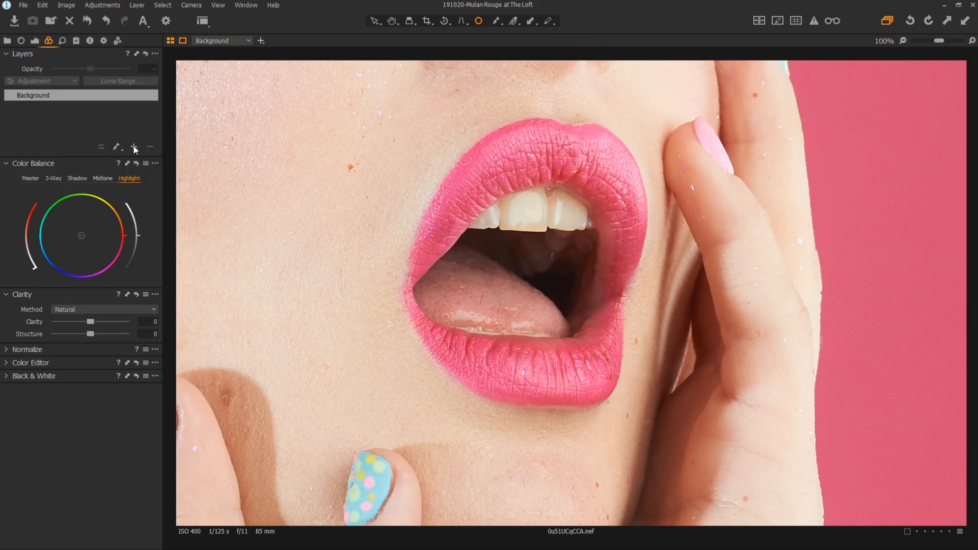
Step: Add adjustment Layer 1 and paint its mask over the model's upper teeth
left_click(135, 147)
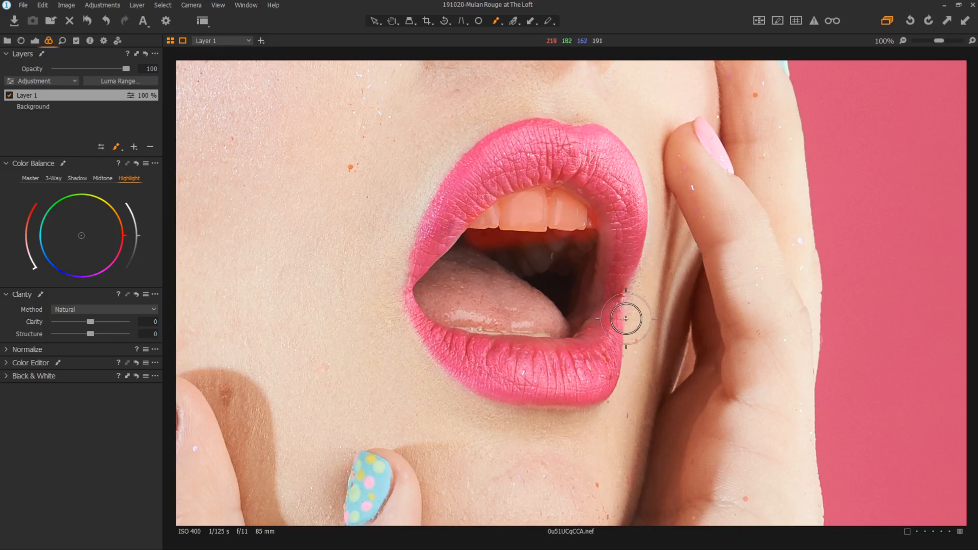
mouse_move(575, 293)
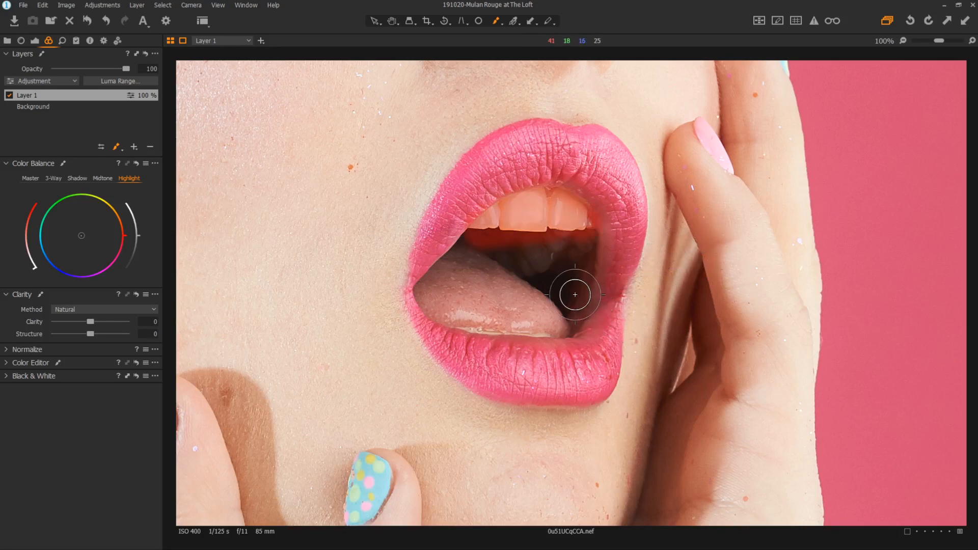
left_click_drag(573, 293, 478, 261)
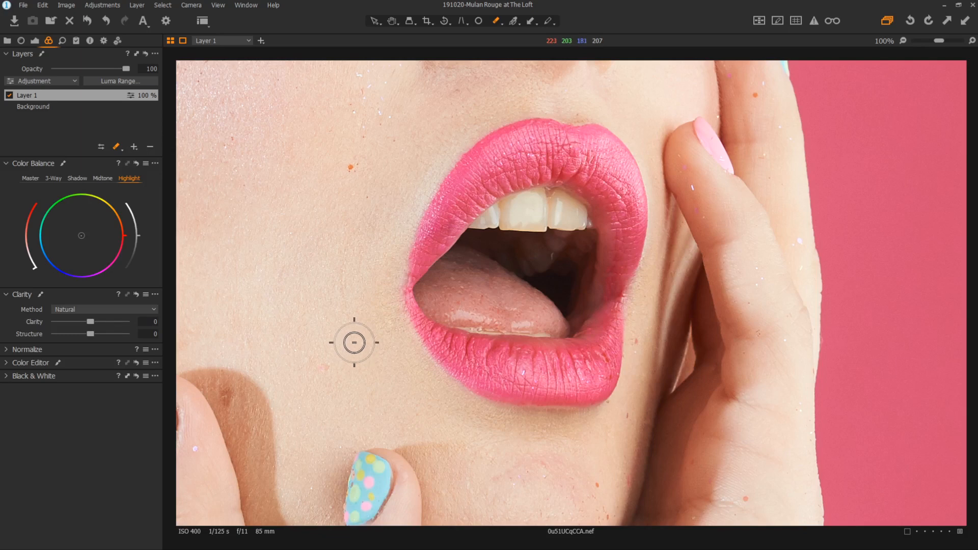
mouse_move(351, 345)
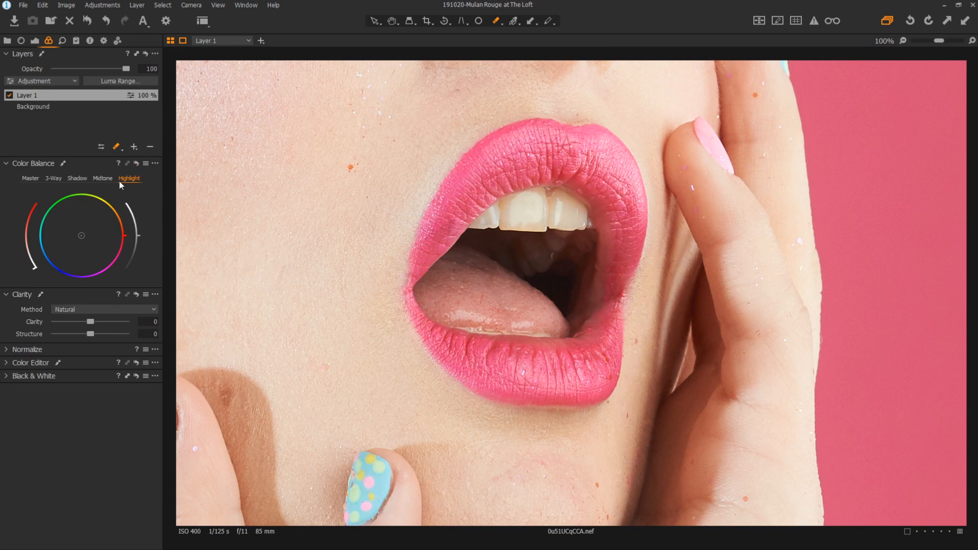
mouse_move(127, 183)
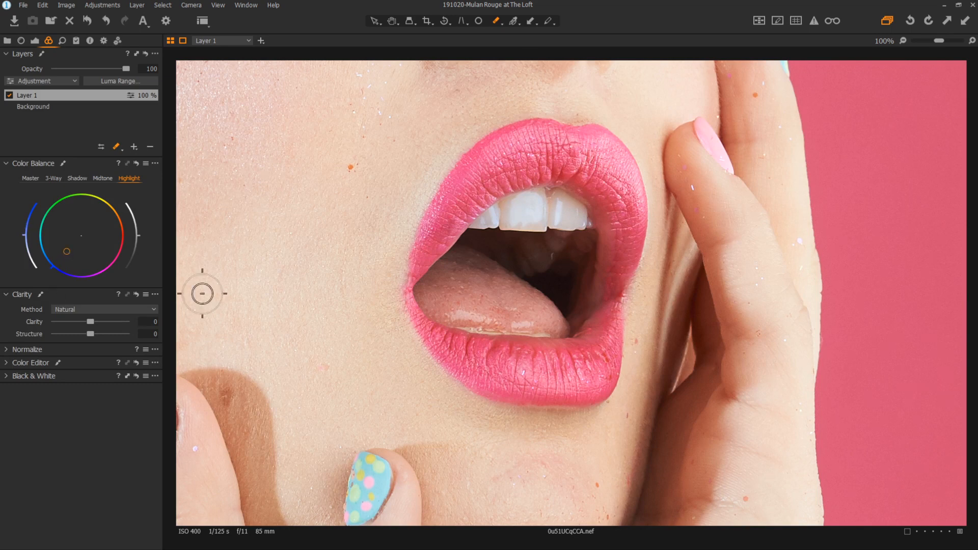
mouse_move(23, 240)
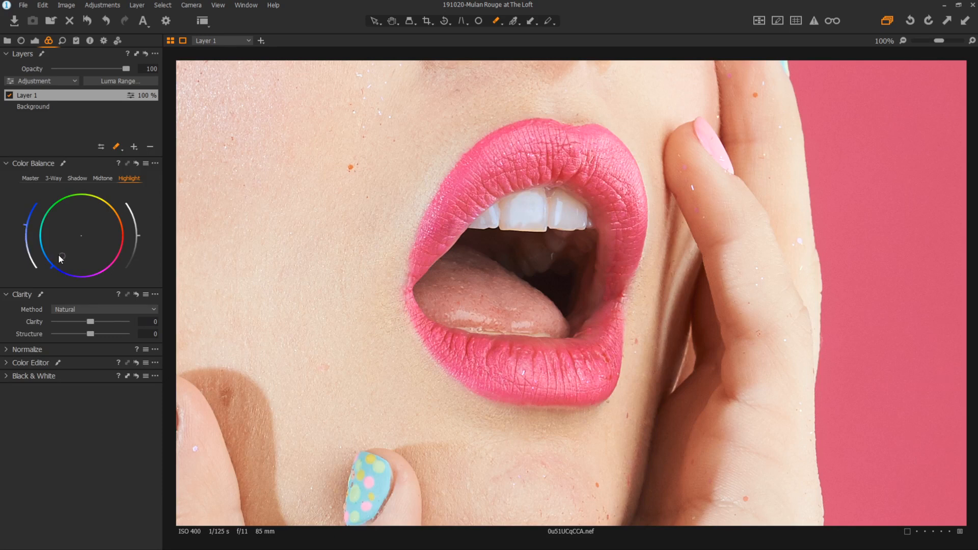
Step: Shift the Highlight colour balance on the teeth layer, then reset it briefly to compare
left_click_drag(61, 256, 74, 262)
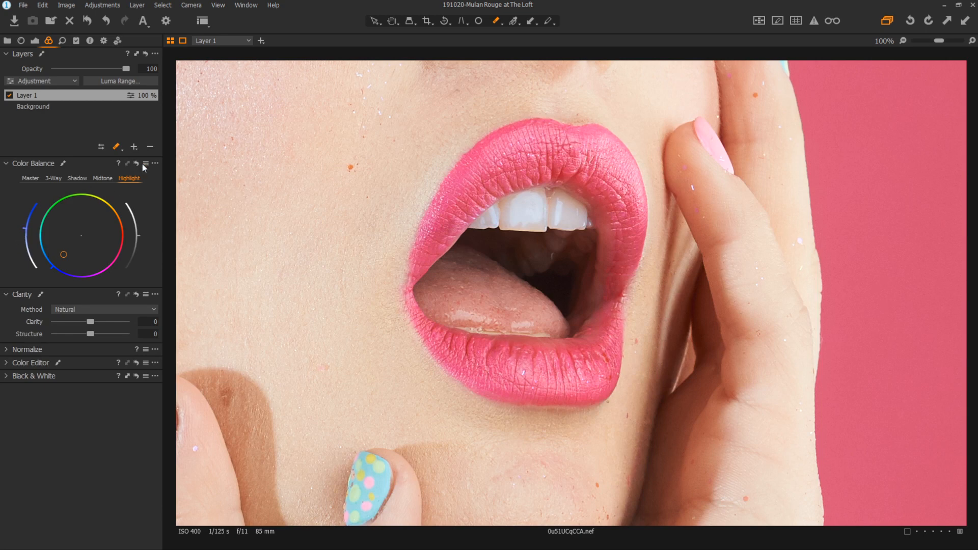
mouse_move(140, 180)
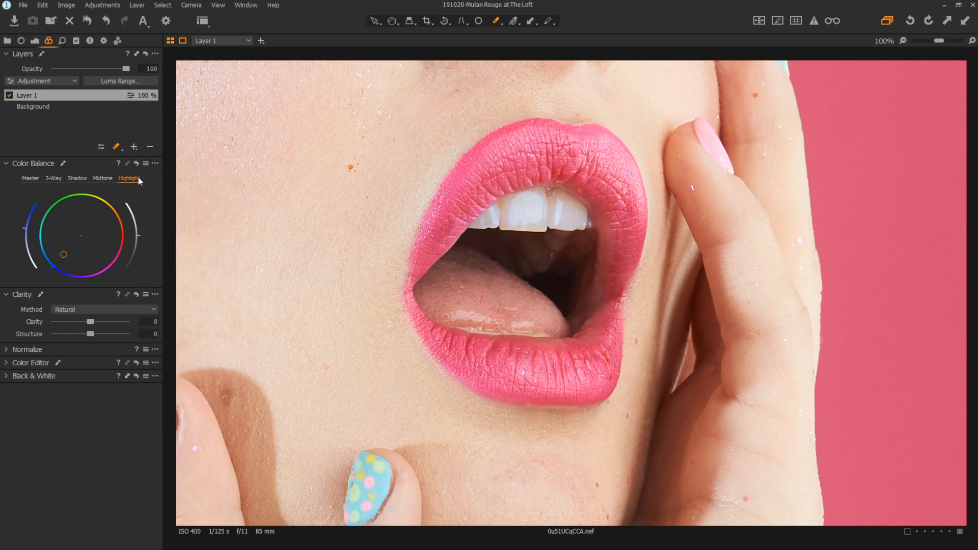
left_click(145, 163)
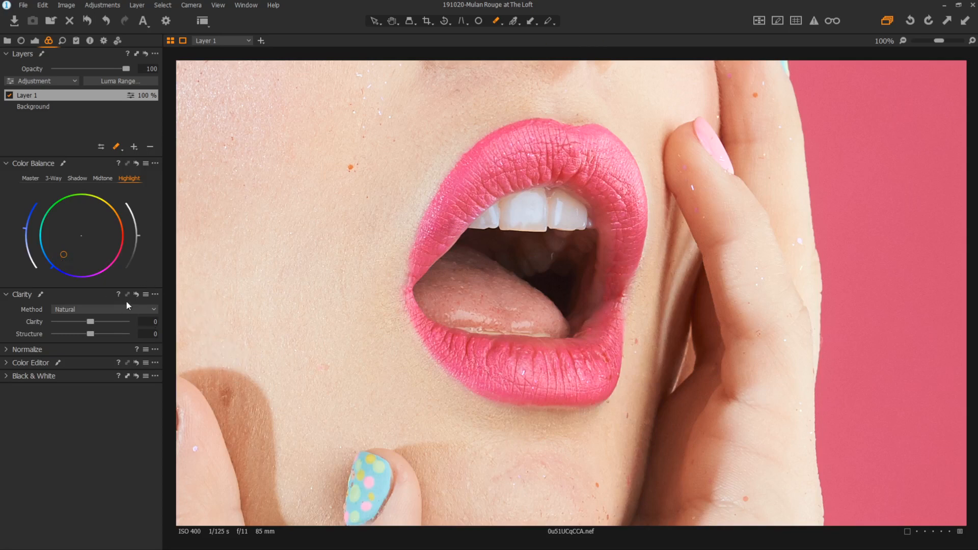
mouse_move(87, 310)
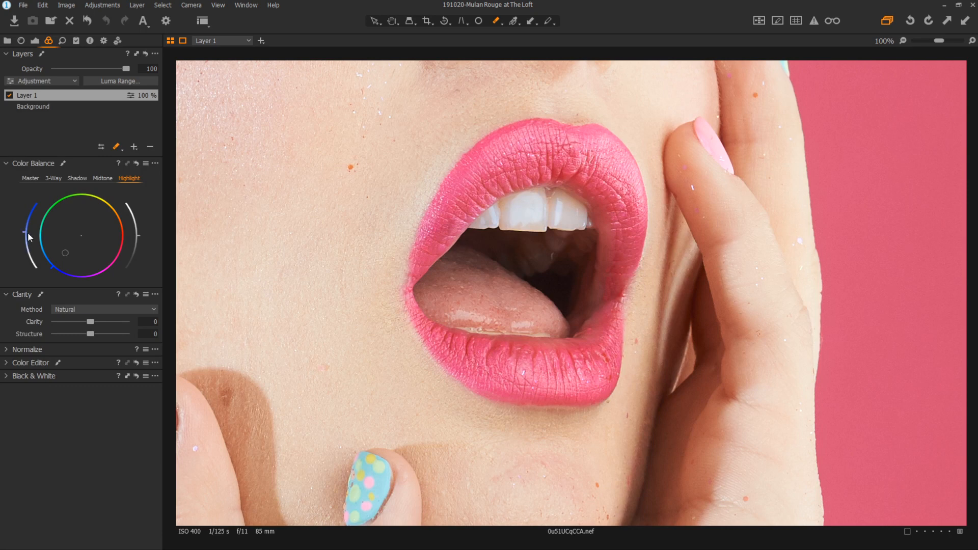
mouse_move(141, 238)
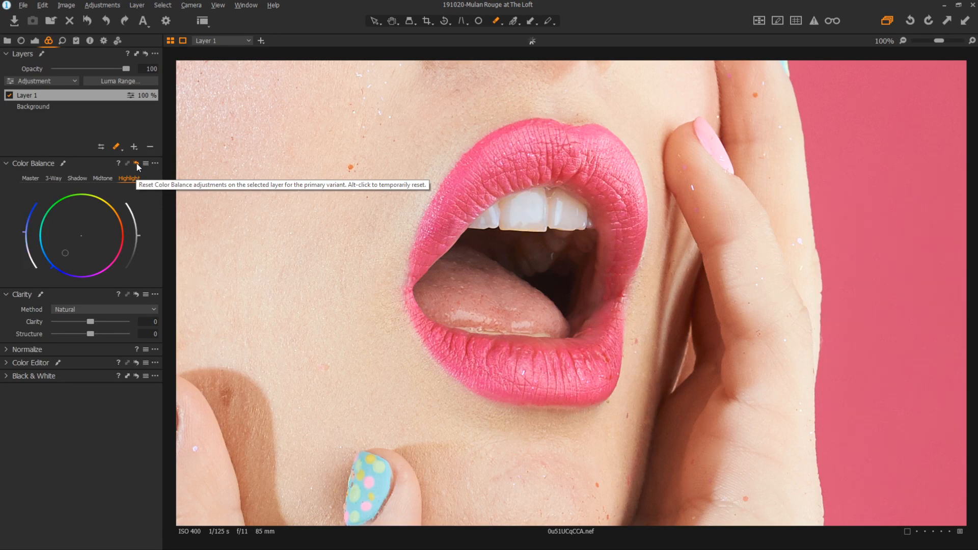
left_click(136, 163)
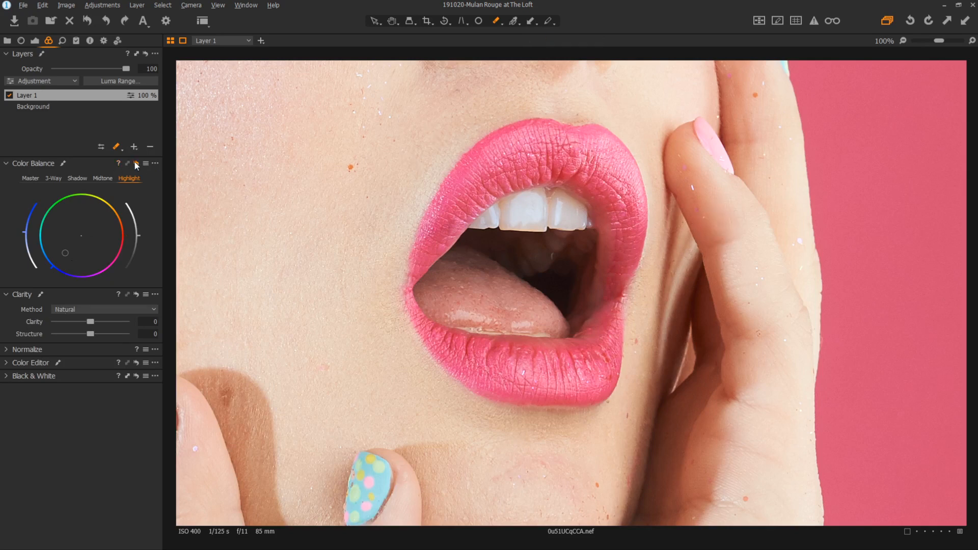
Step: Reset the teeth layer's colour balance to neutral and expand the Color Editor controls
left_click_drag(65, 253, 82, 236)
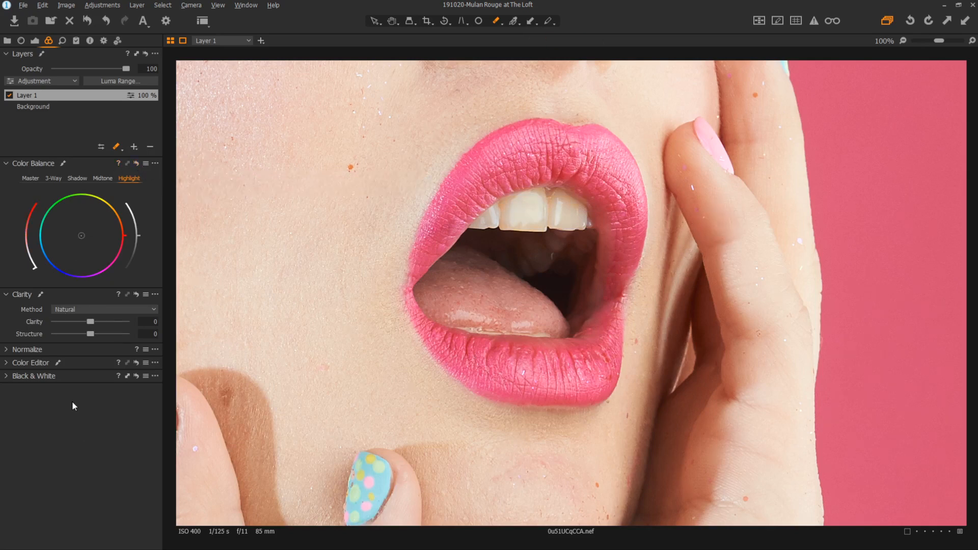
mouse_move(6, 362)
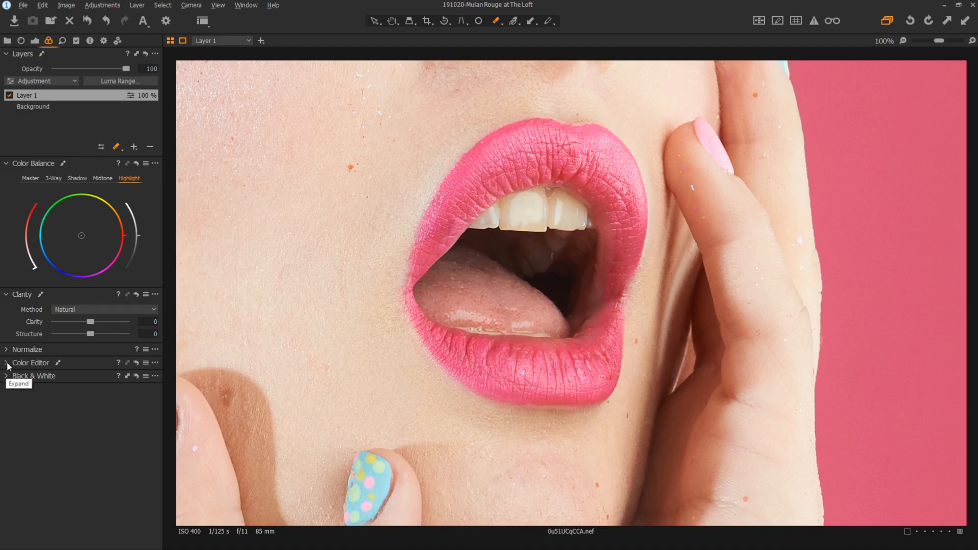
left_click(6, 363)
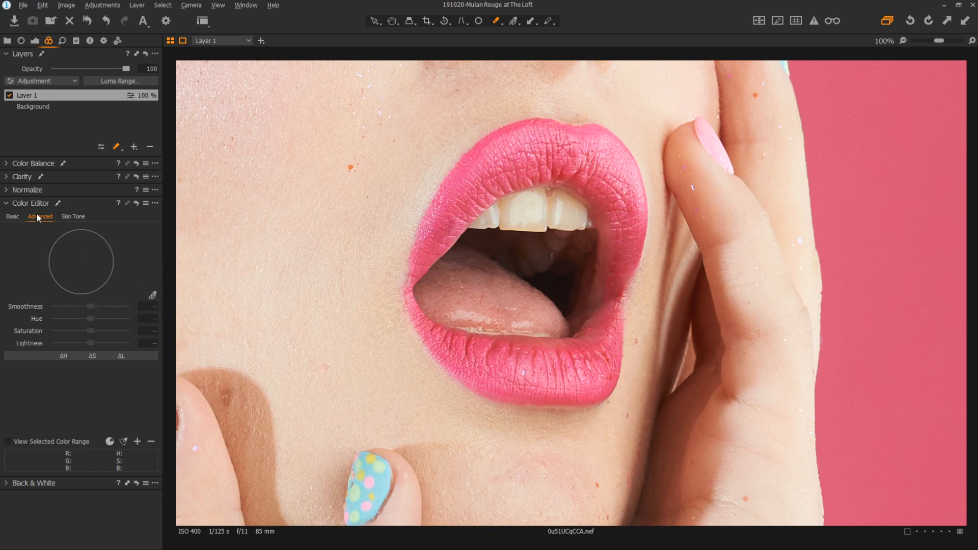
mouse_move(153, 297)
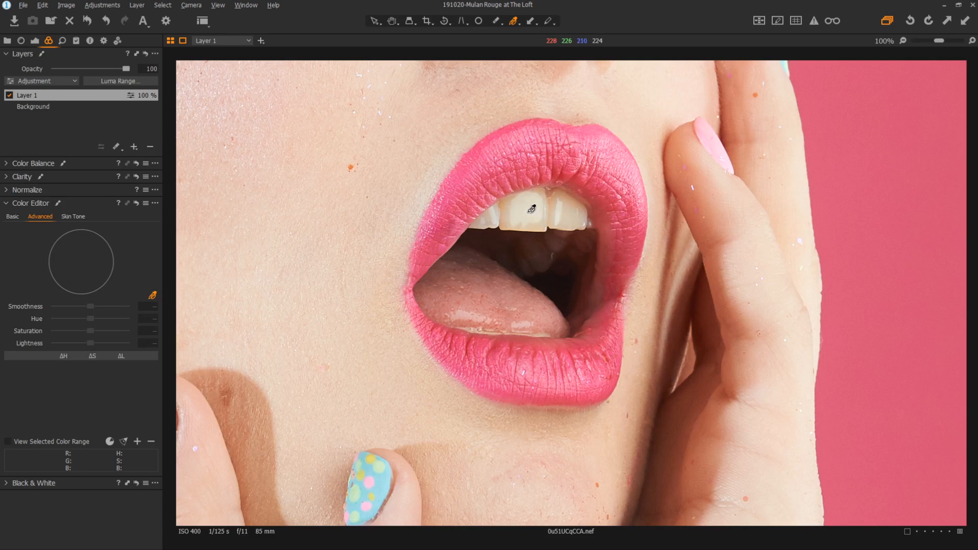
Step: Sample the yellowish teeth colour and desaturate that range to about -54
left_click(527, 210)
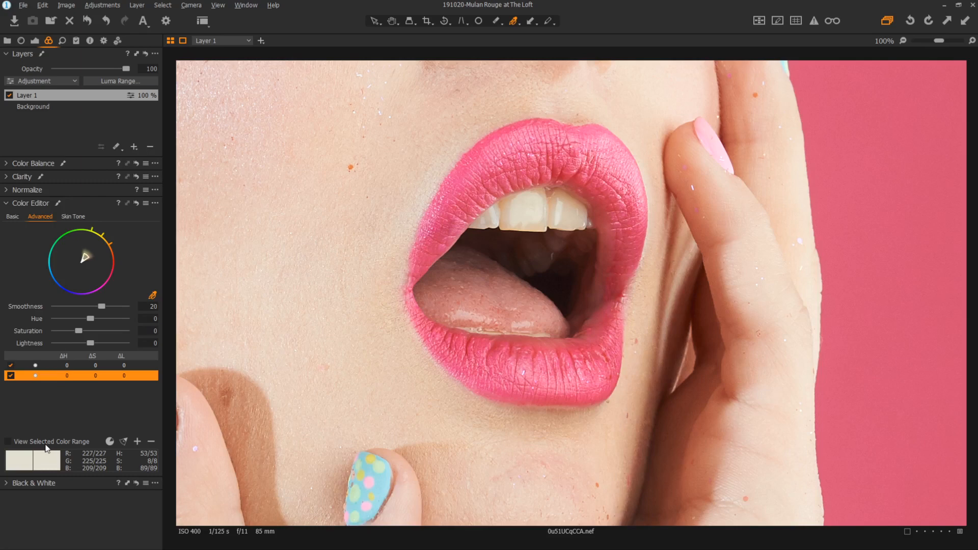
left_click(8, 441)
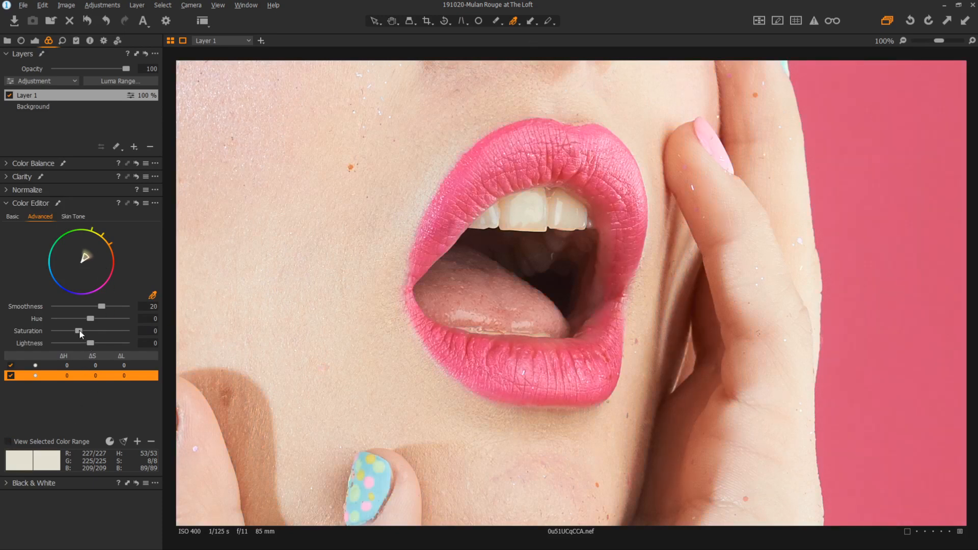
left_click_drag(78, 330, 58, 330)
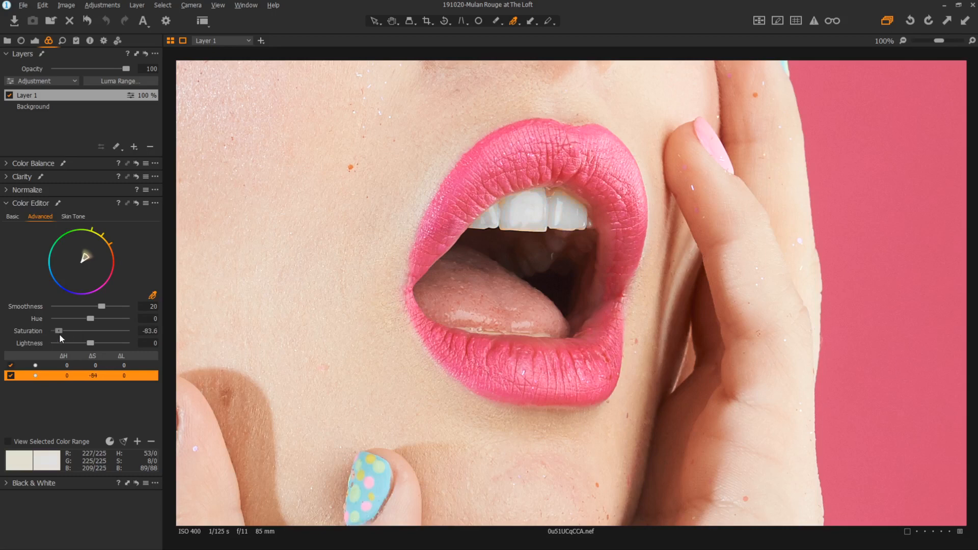
left_click_drag(59, 330, 65, 330)
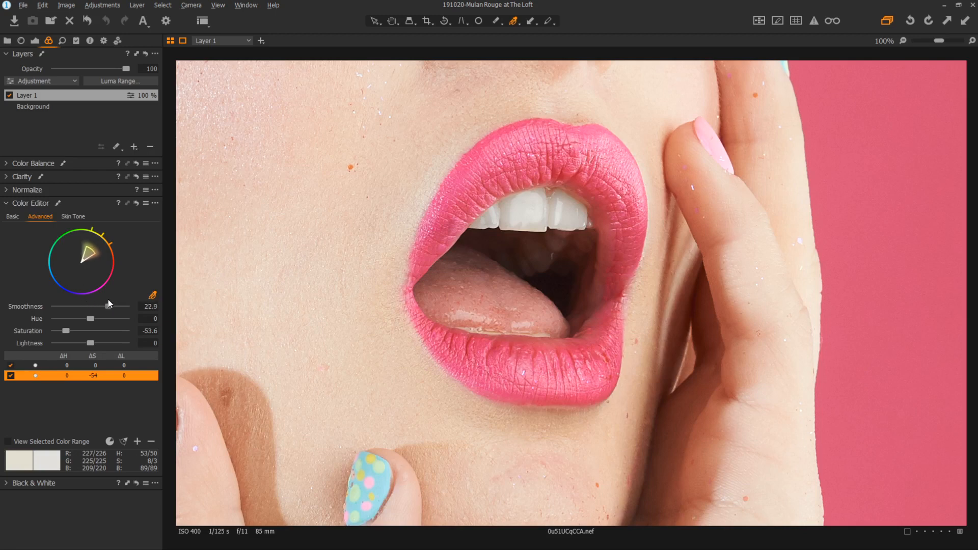
Step: Check the range edges at low Smoothness, then restore a soft blend around 24
left_click_drag(106, 306, 53, 307)
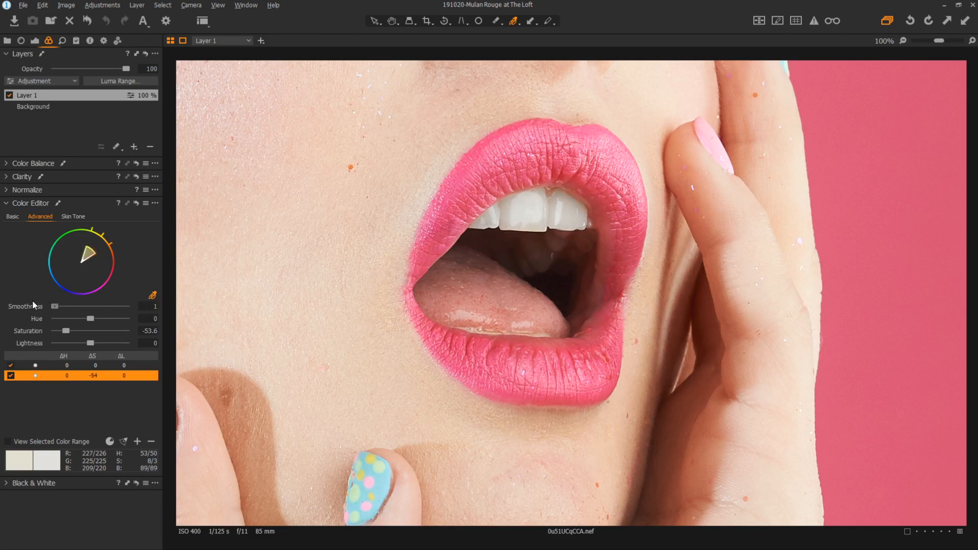
left_click_drag(54, 306, 106, 306)
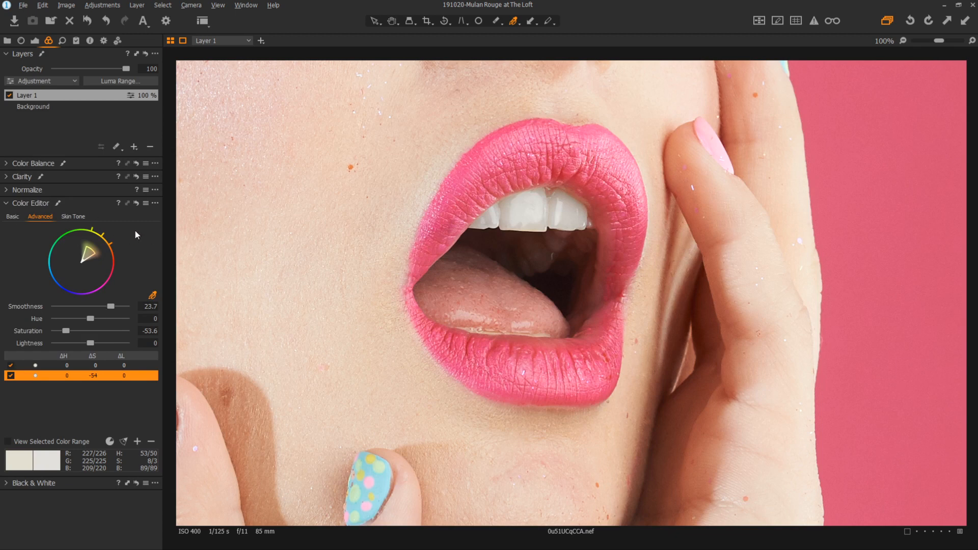
mouse_move(160, 340)
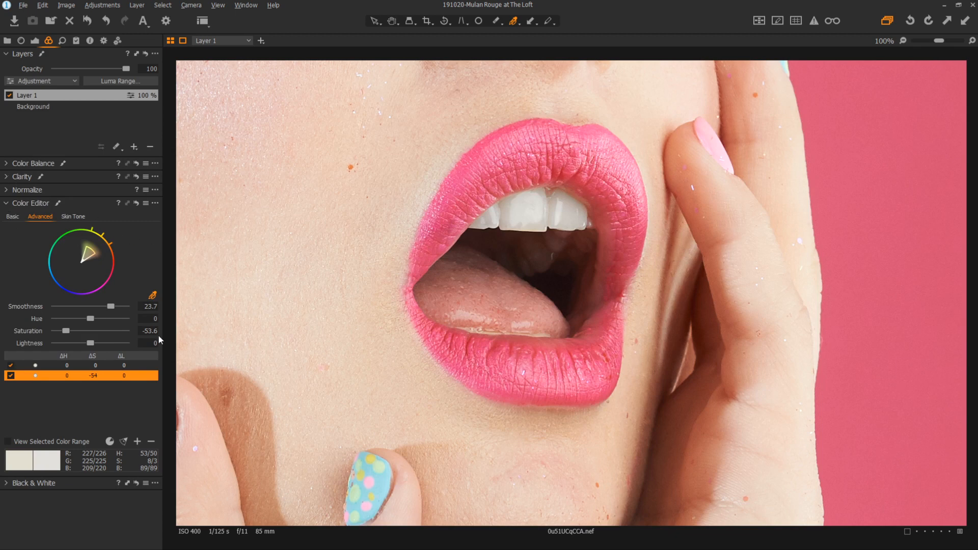
mouse_move(136, 202)
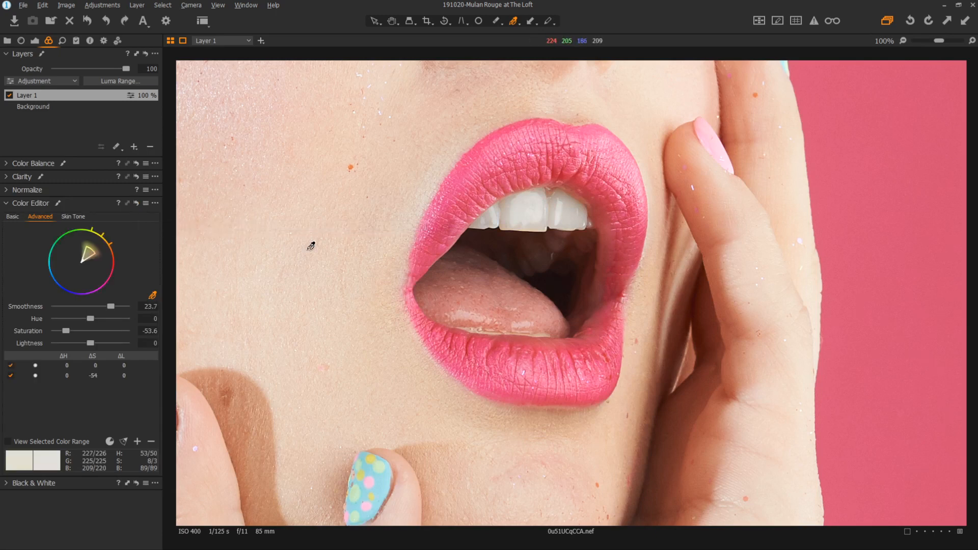
Step: Leave Lightness at 0 and blend the whitening layer at about 59% opacity
left_click_drag(90, 342, 108, 342)
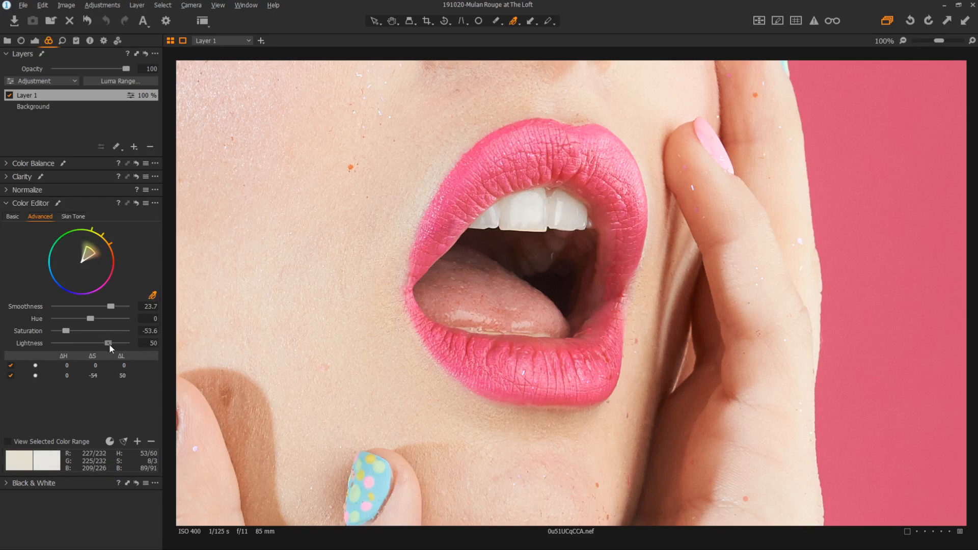
left_click_drag(108, 343, 90, 343)
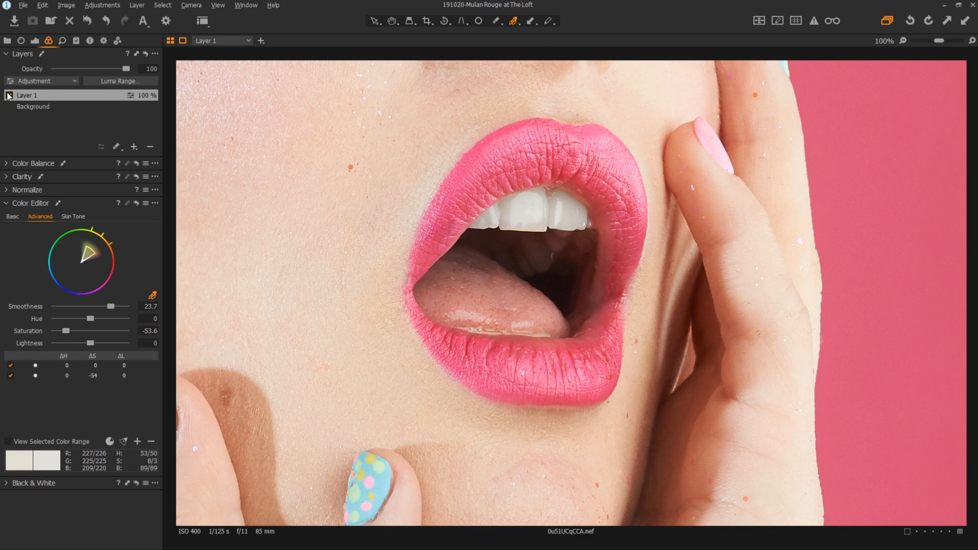
left_click_drag(129, 69, 85, 68)
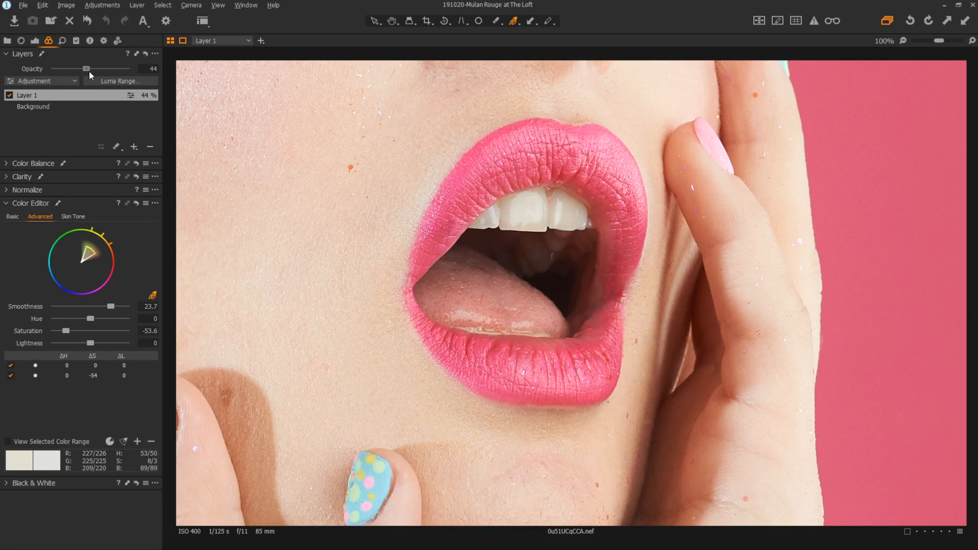
left_click_drag(86, 68, 100, 69)
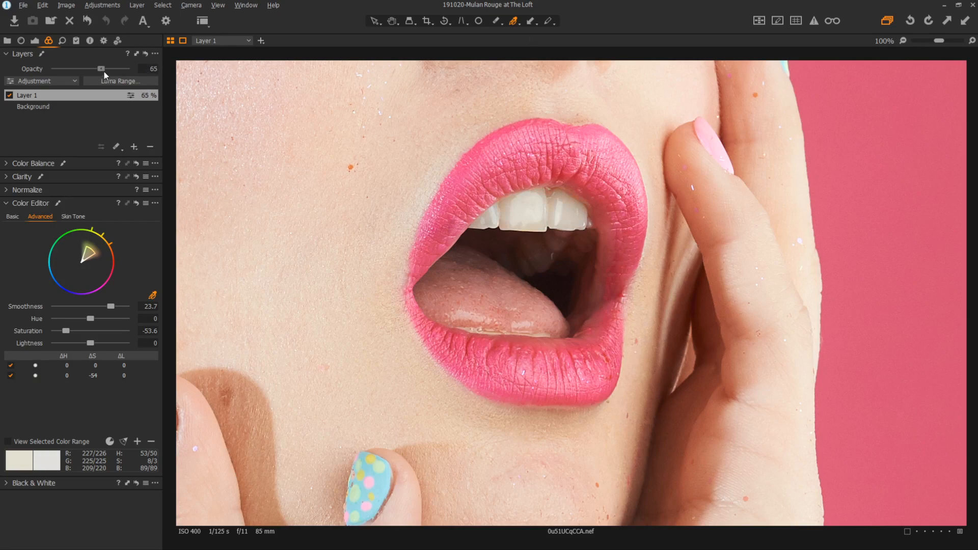
left_click_drag(101, 68, 96, 68)
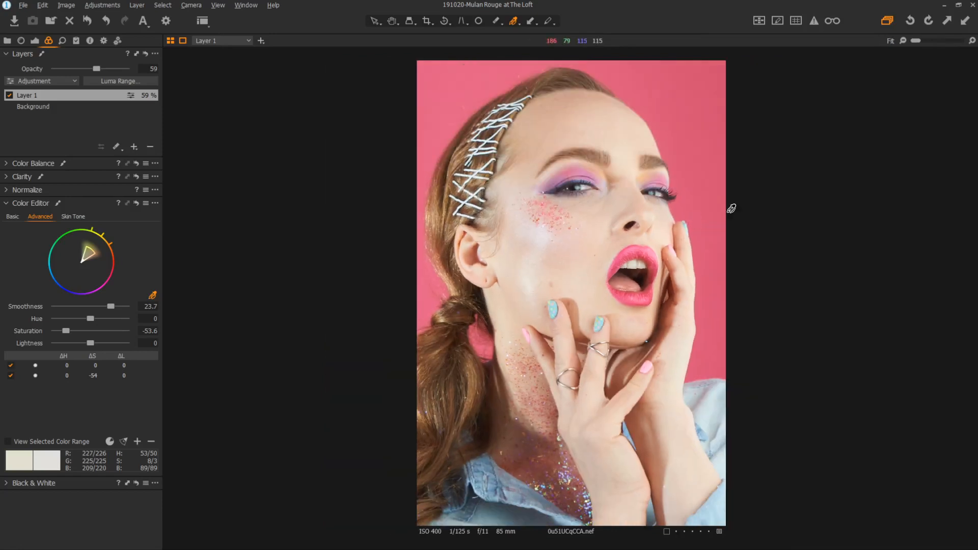
mouse_move(758, 247)
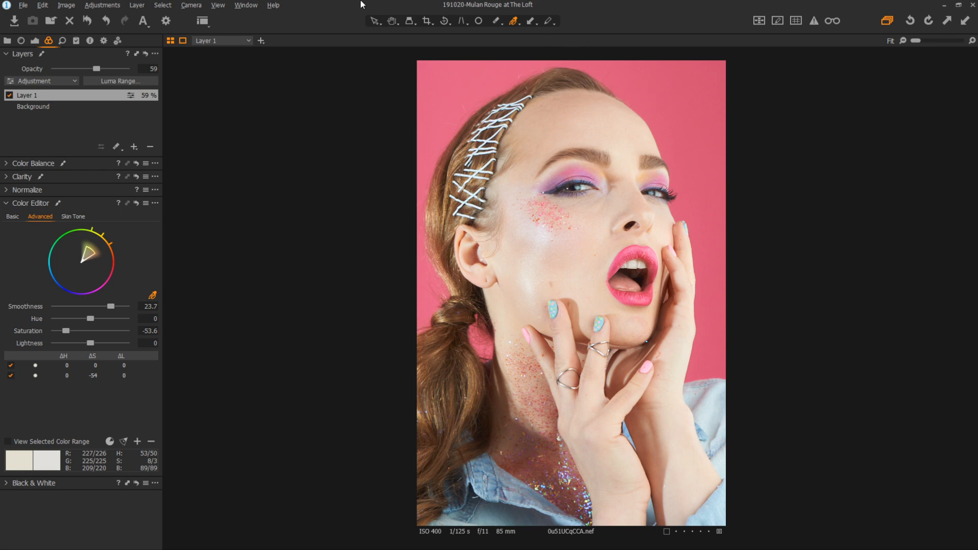
mouse_move(322, 24)
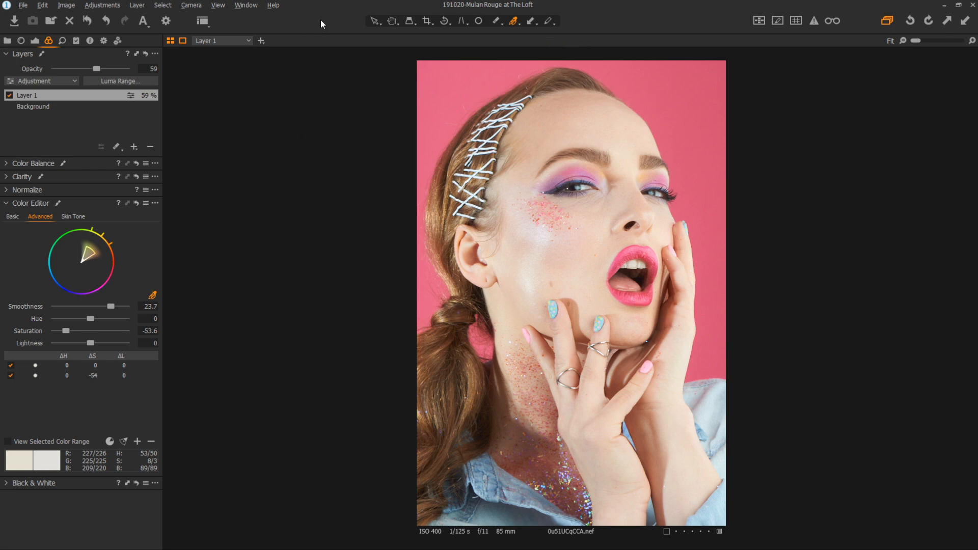